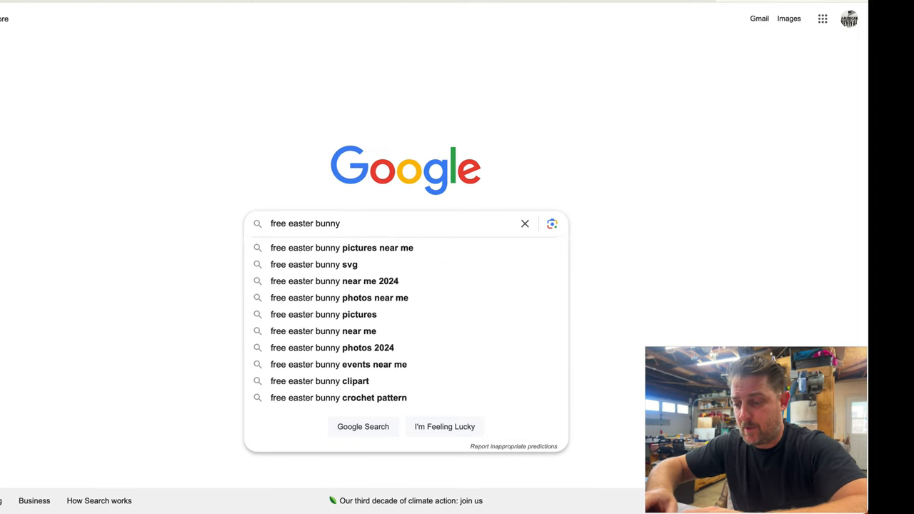
# - Find 'free easter bunny svg' in Google Images and open the Caluya Design bunny page for personal use
pyautogui.click(313, 264)
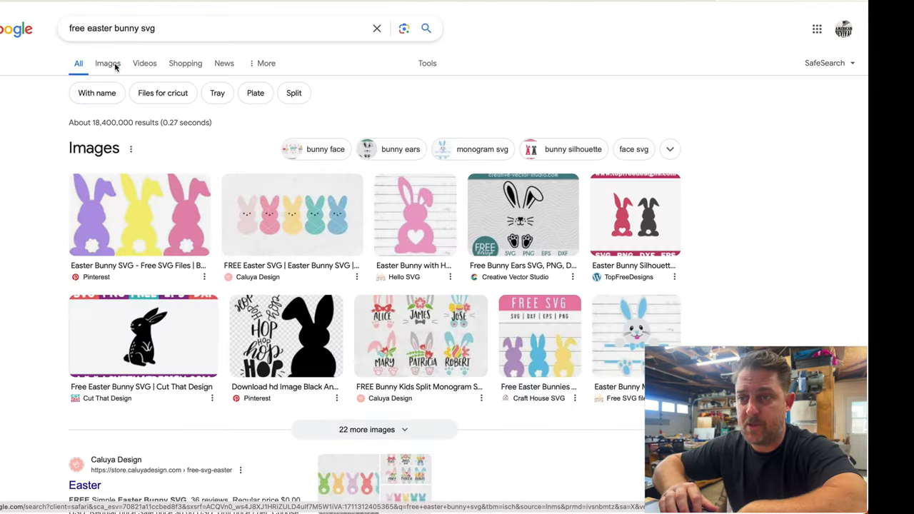
pyautogui.click(301, 216)
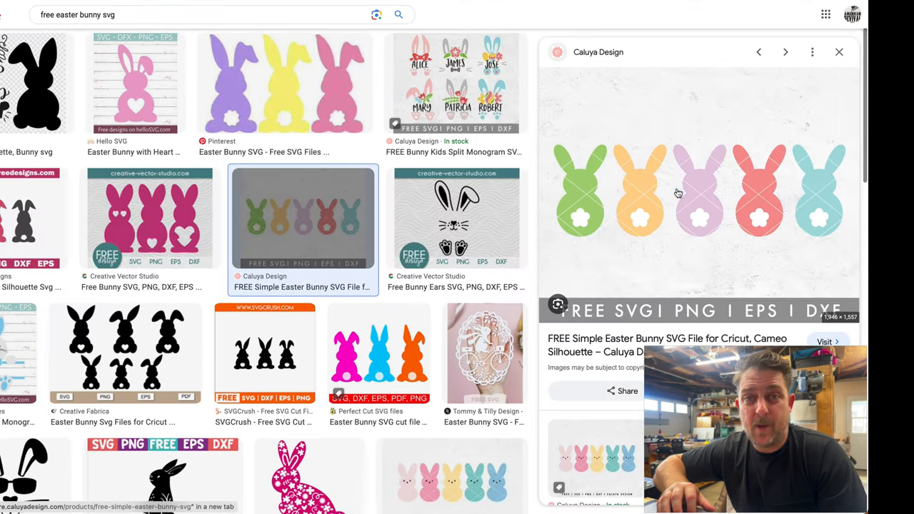
pyautogui.click(823, 341)
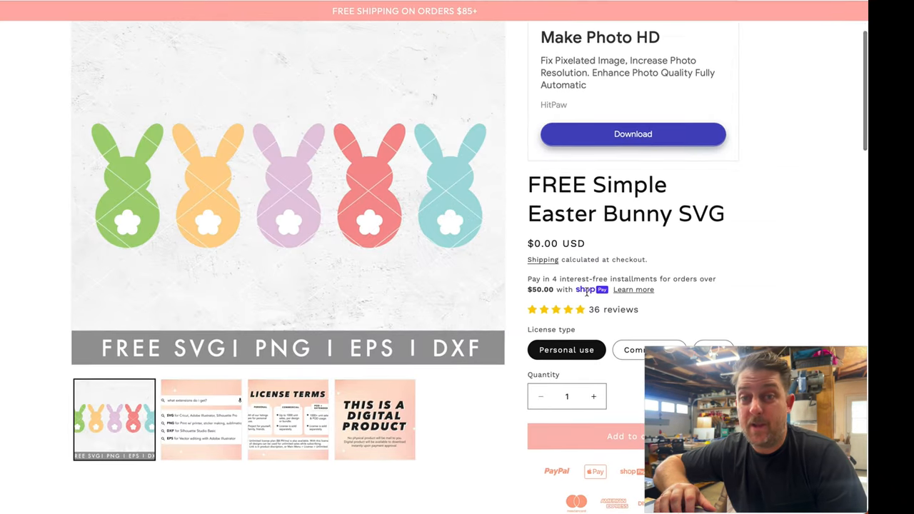
pyautogui.scroll(-3)
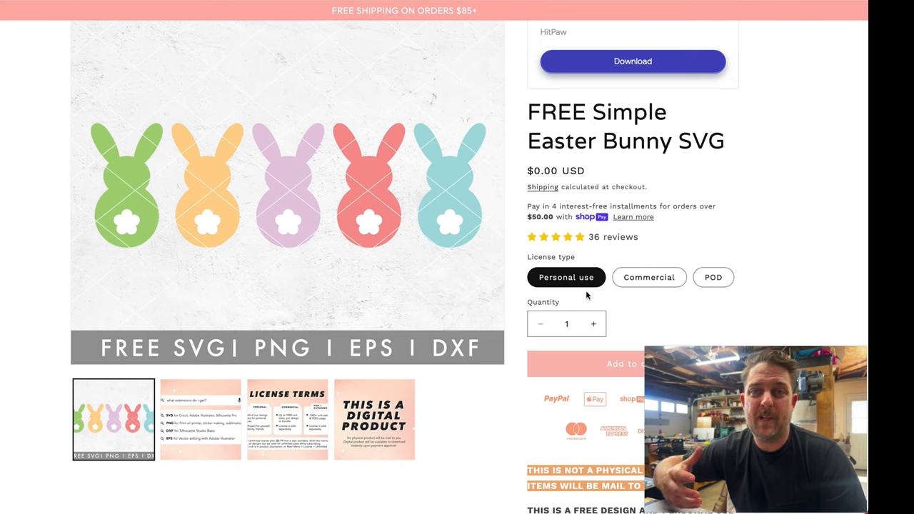
pyautogui.click(649, 277)
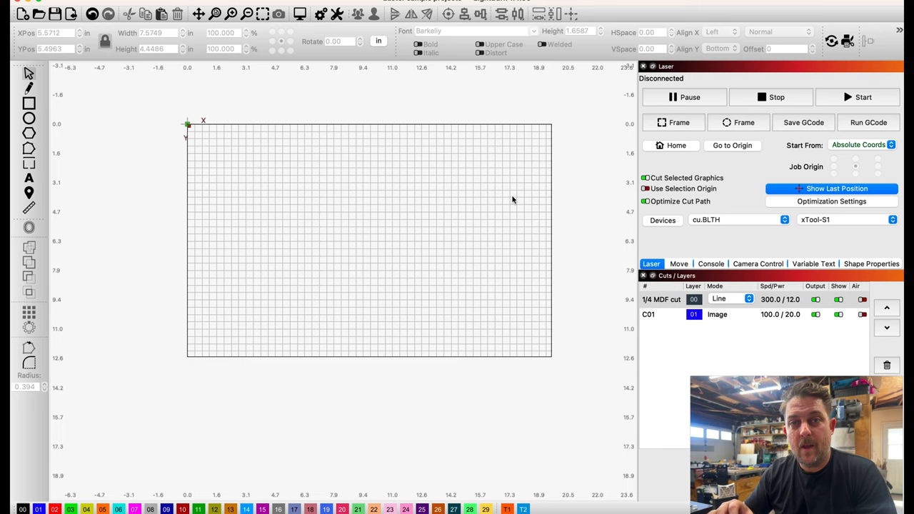
pyautogui.moveTo(296, 153)
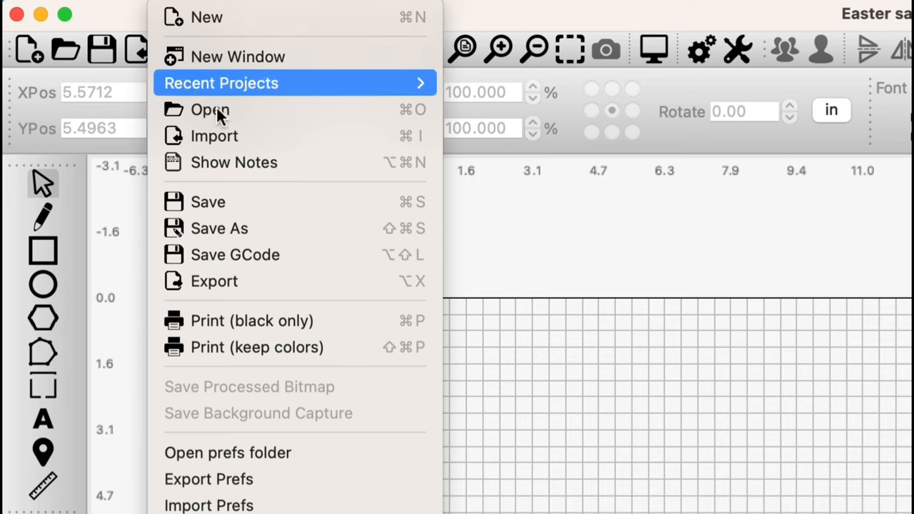
# - Import Simple-Easter-Bunny.png from the Simple-Easter-Bunny-SVG folder into the LightBurn canvas
pyautogui.click(210, 109)
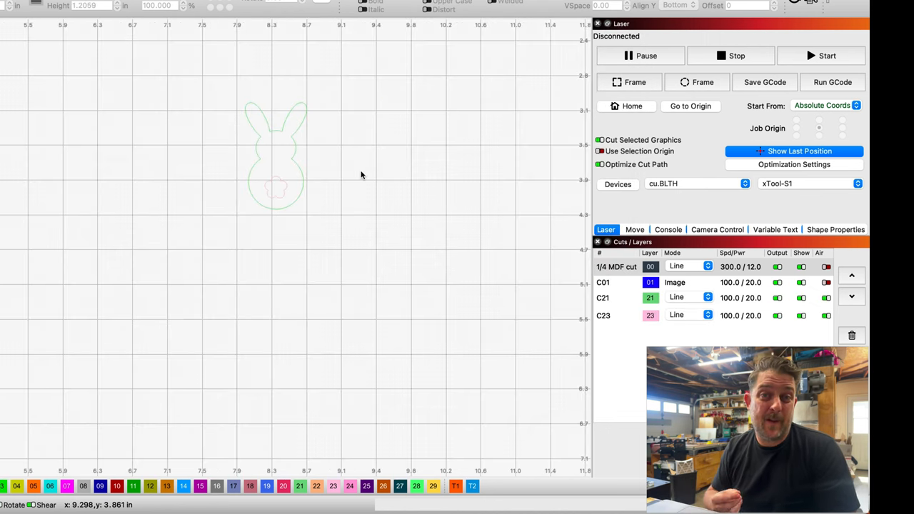
pyautogui.click(18, 7)
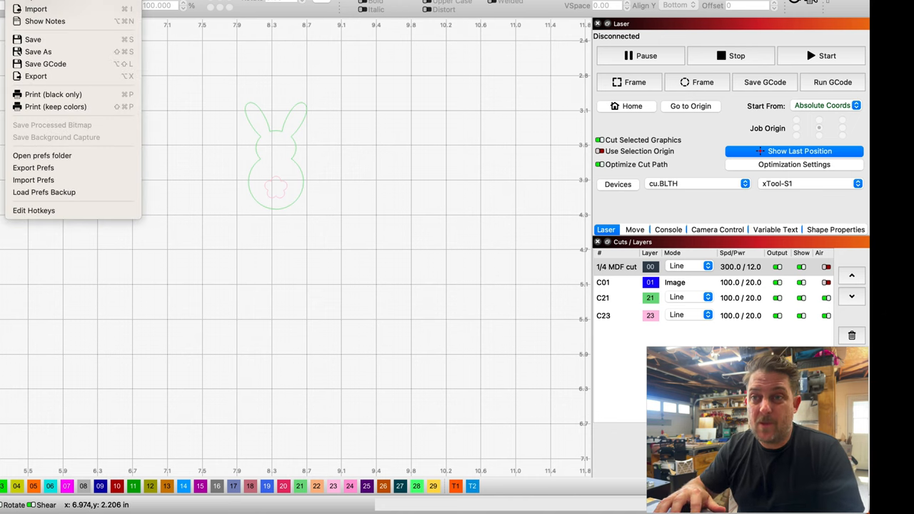
pyautogui.click(35, 8)
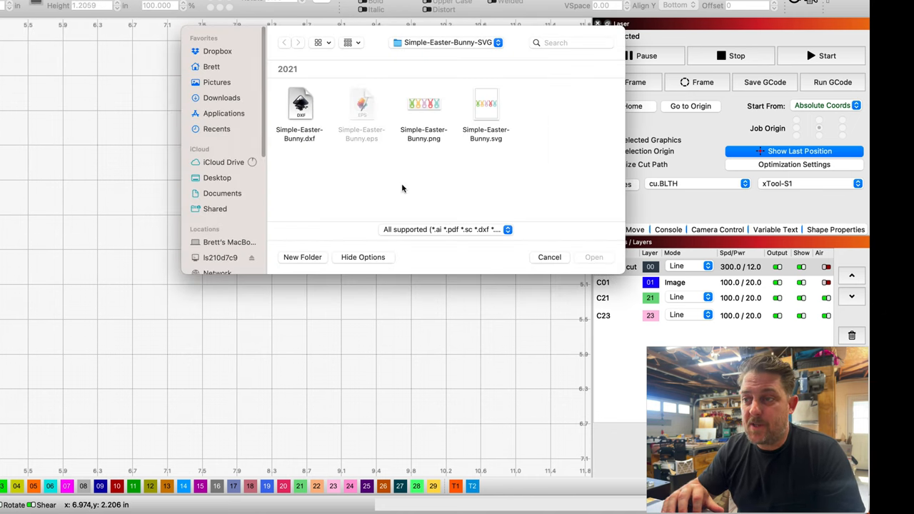
pyautogui.click(423, 105)
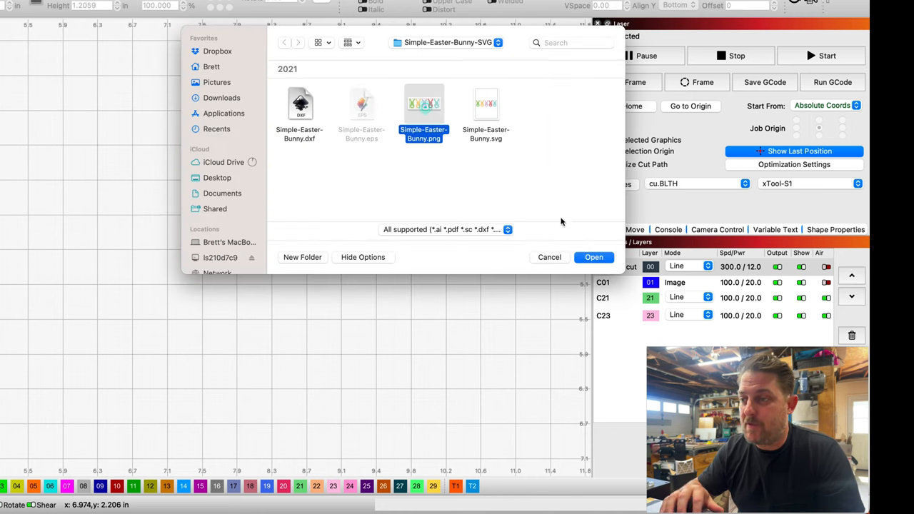
pyautogui.click(593, 257)
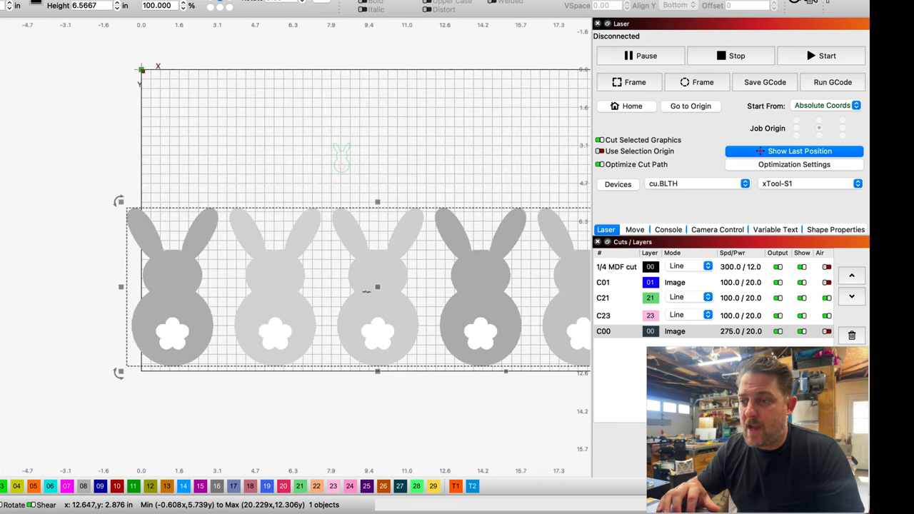
# - Trace the bunny image with the threshold raised to about 230
pyautogui.rightClick(411, 267)
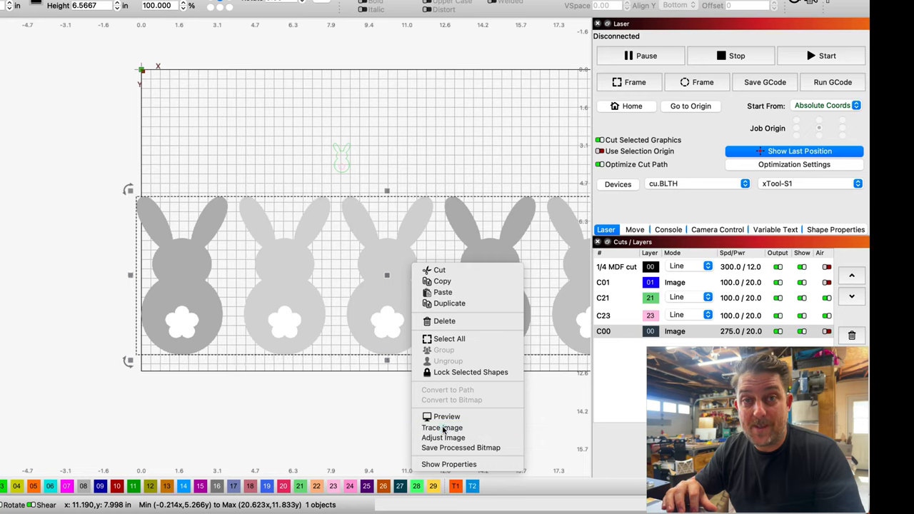
pyautogui.click(441, 426)
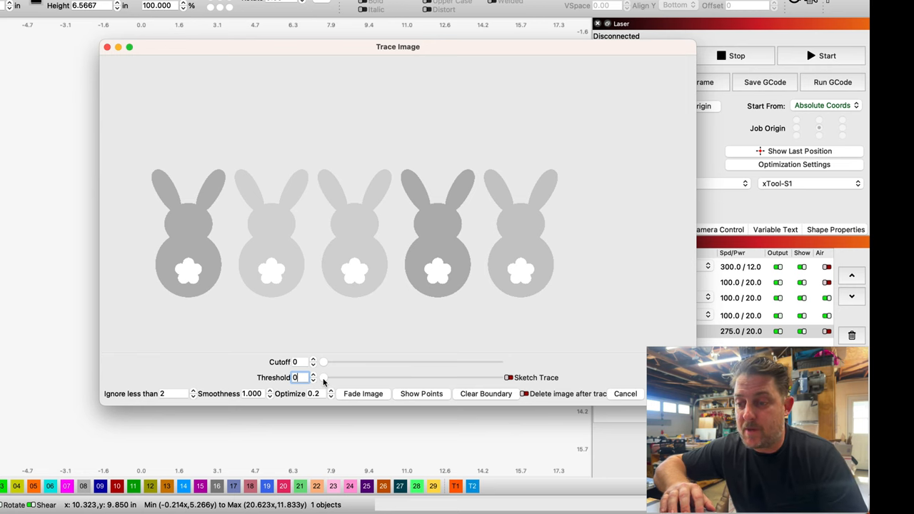
pyautogui.moveTo(322, 377); pyautogui.dragTo(417, 377)
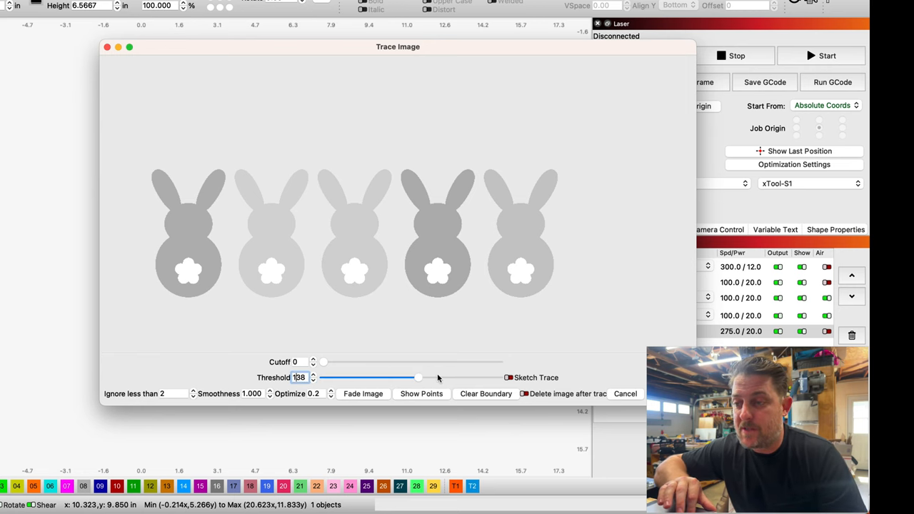
pyautogui.moveTo(418, 377); pyautogui.dragTo(482, 377)
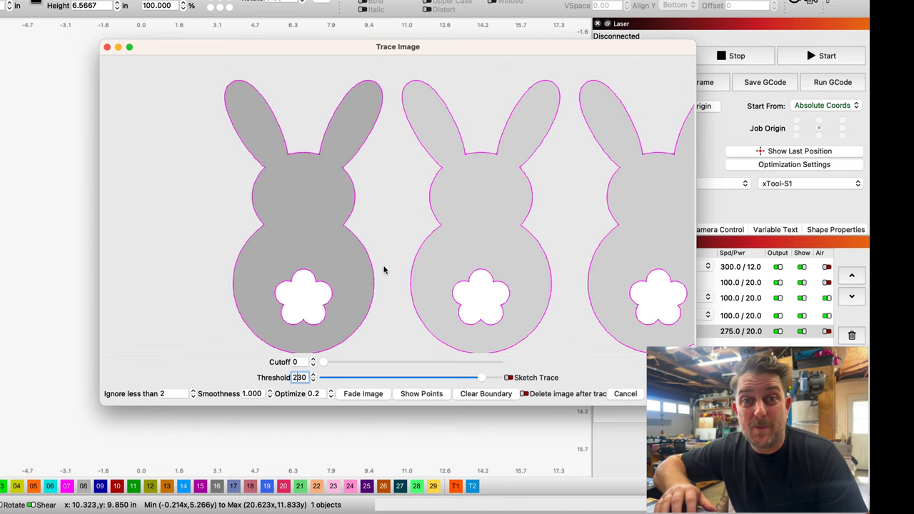
pyautogui.moveTo(482, 376); pyautogui.dragTo(468, 377)
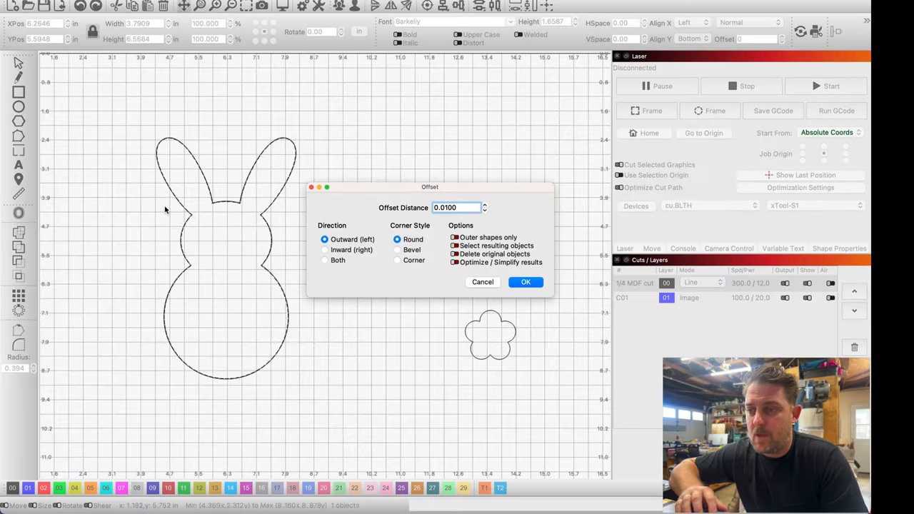
# - Offset the bunny copy inward by 0.125 inch
pyautogui.click(325, 249)
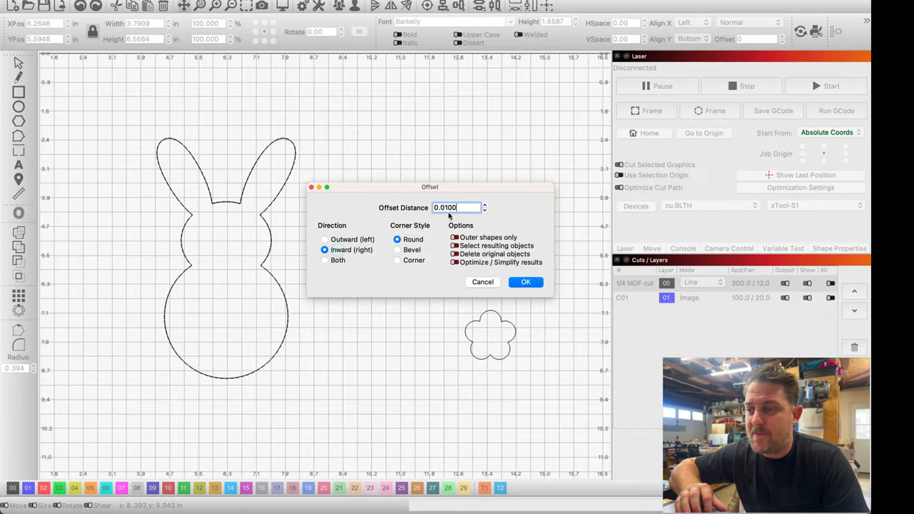
pyautogui.write('0.125')
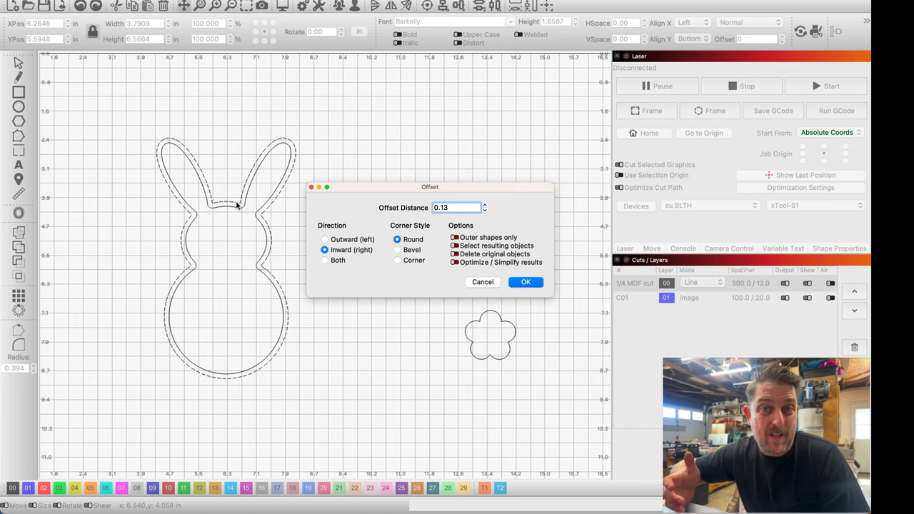
pyautogui.click(525, 281)
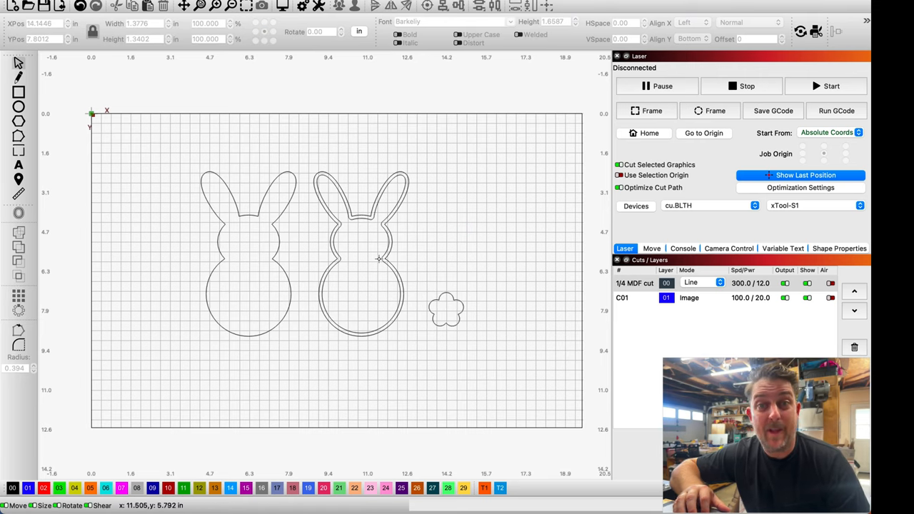
# - Preview the name's cut path and weld the Brett script letters together
pyautogui.click(18, 165)
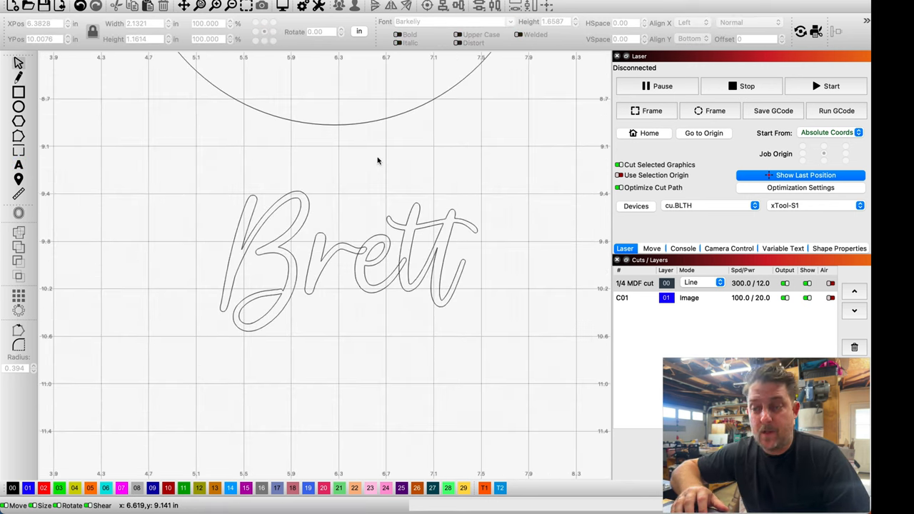
pyautogui.moveTo(345, 246)
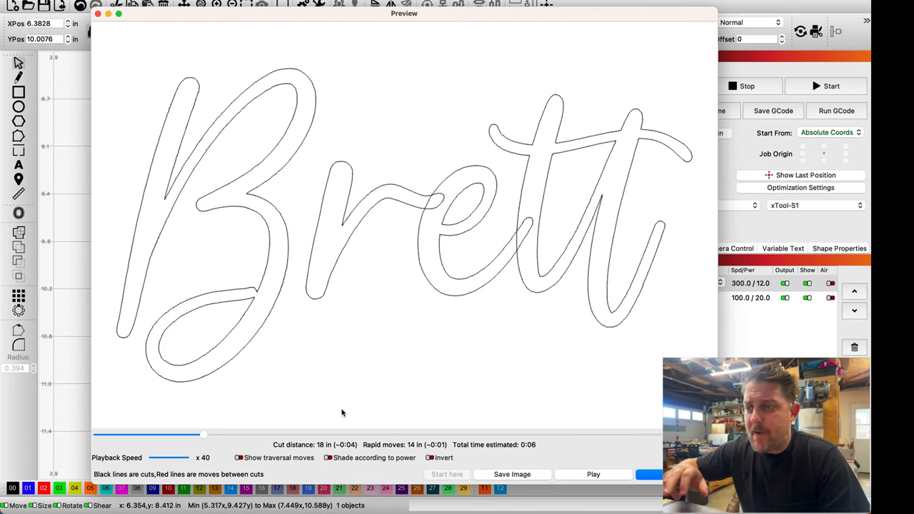
pyautogui.moveTo(231, 105)
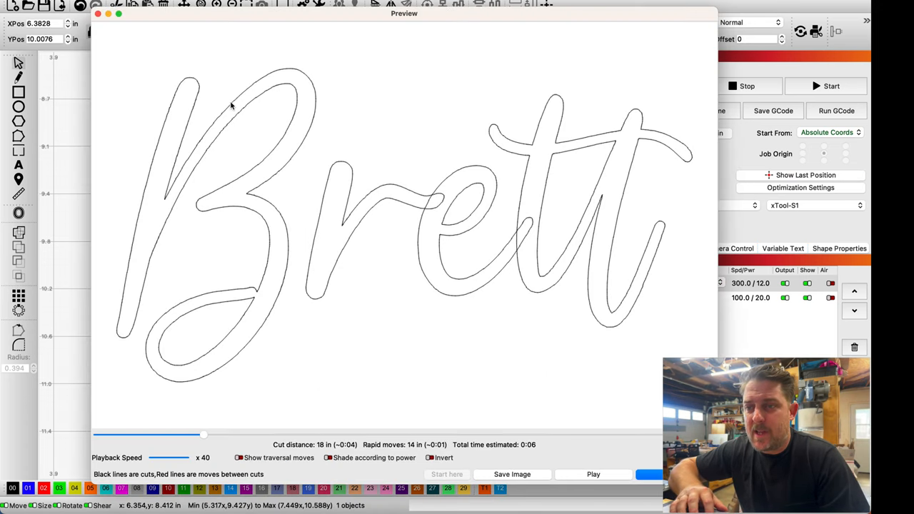
pyautogui.moveTo(426, 193)
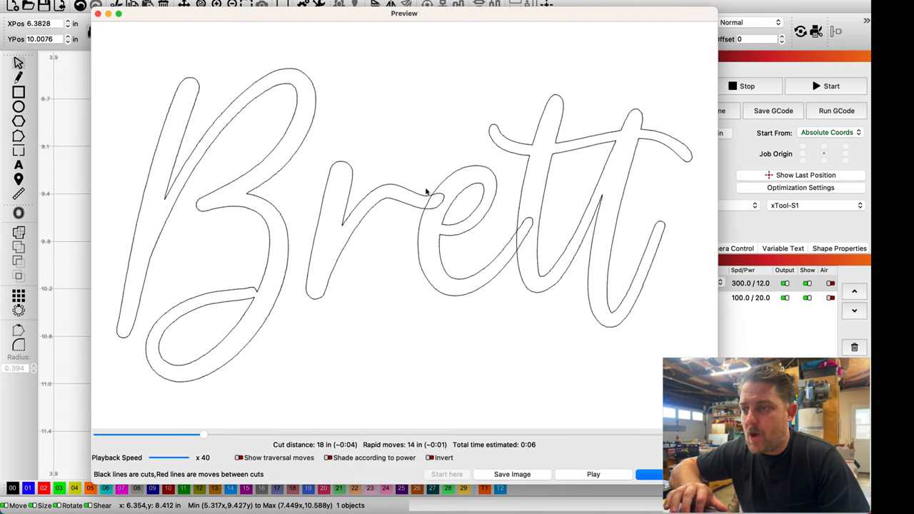
pyautogui.moveTo(432, 201)
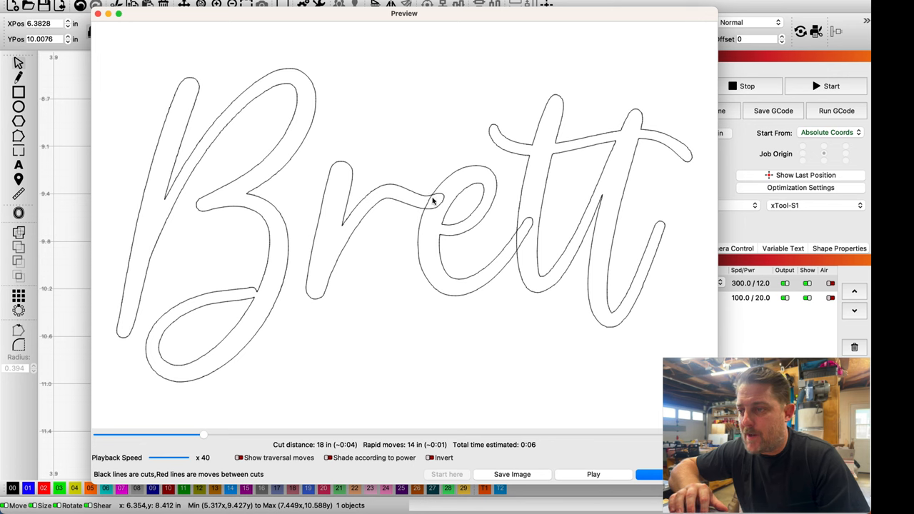
pyautogui.moveTo(516, 235)
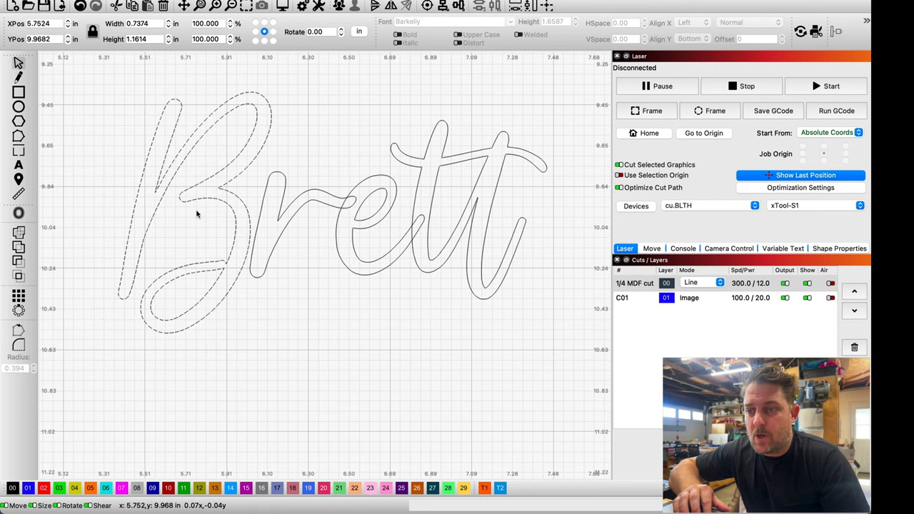
pyautogui.click(200, 214)
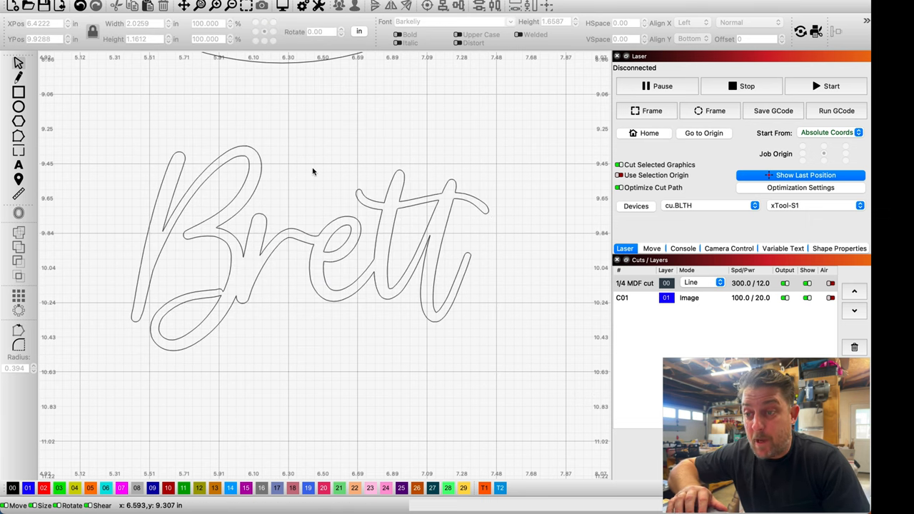
pyautogui.moveTo(305, 232)
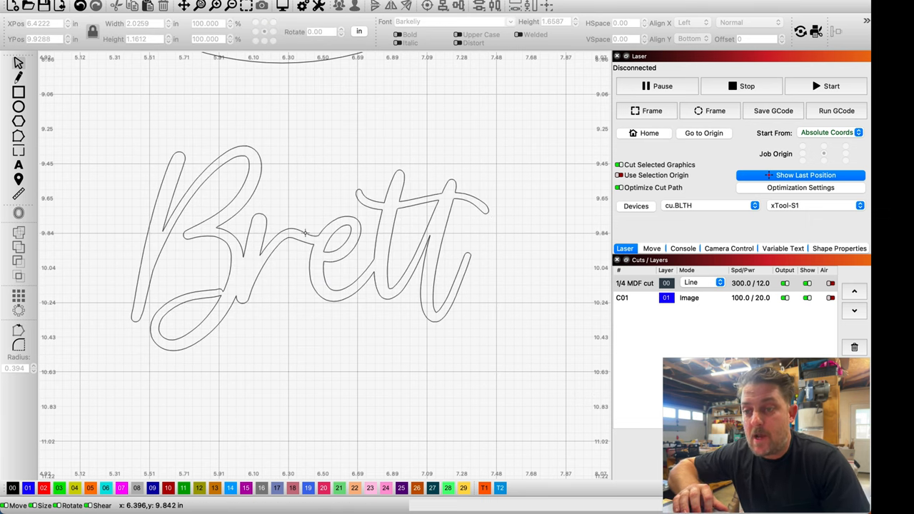
# - Apply an Outward offset with a small distance to the Brett outline
pyautogui.click(304, 250)
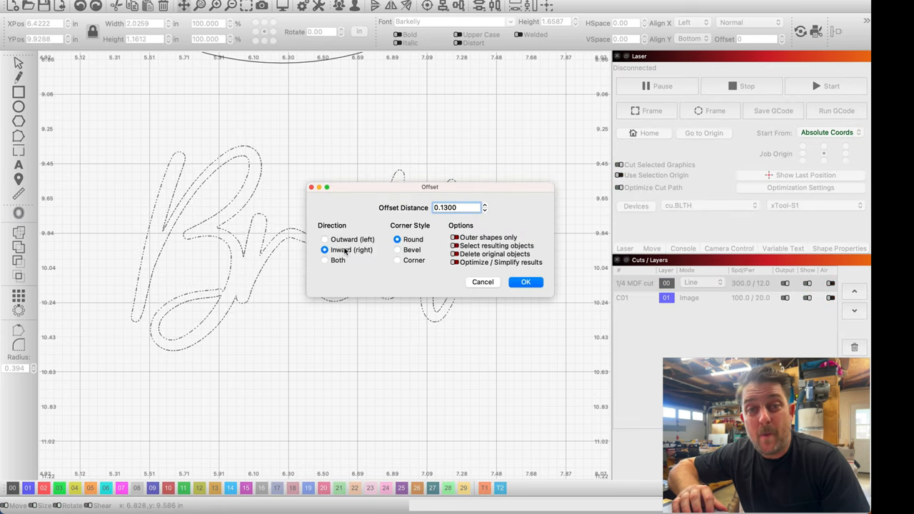
pyautogui.click(325, 239)
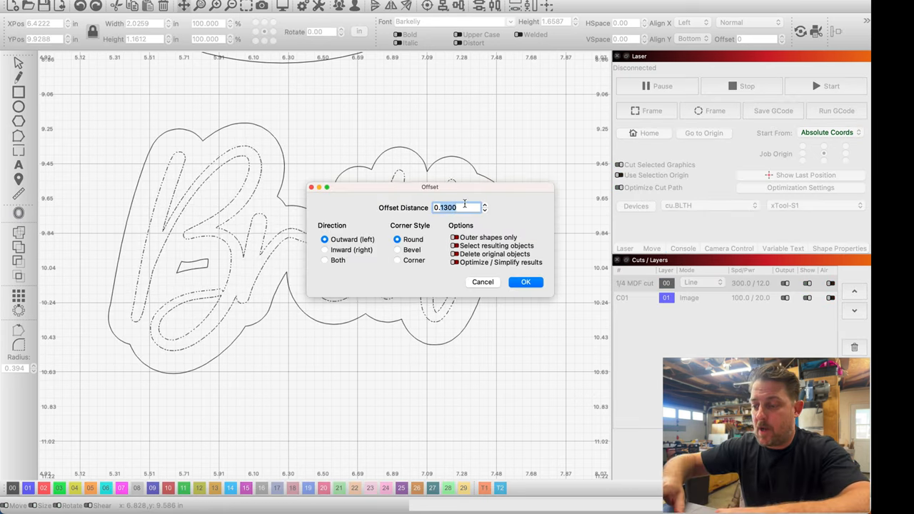
pyautogui.click(525, 281)
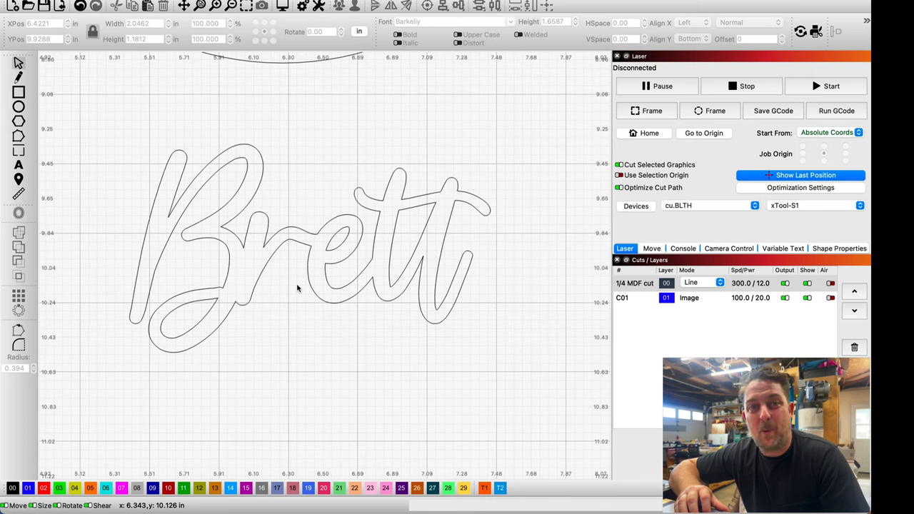
pyautogui.moveTo(152, 246)
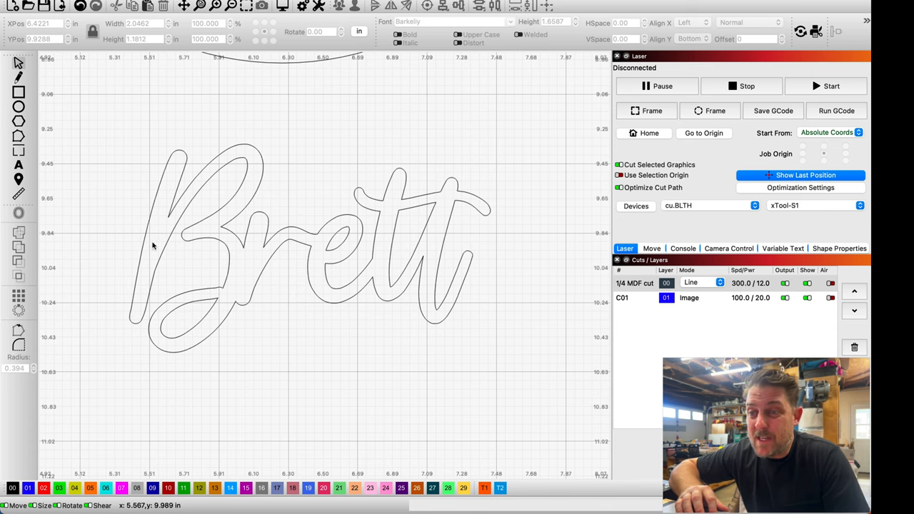
pyautogui.moveTo(231, 267)
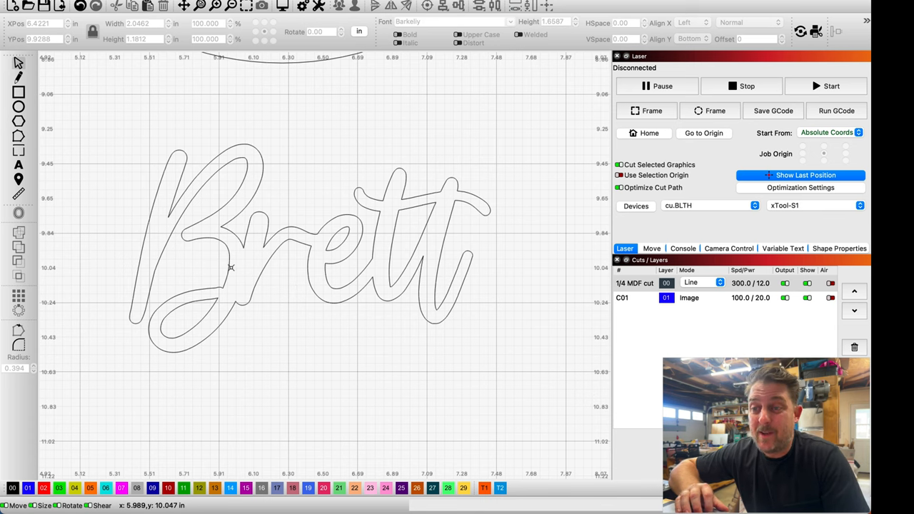
pyautogui.moveTo(241, 271)
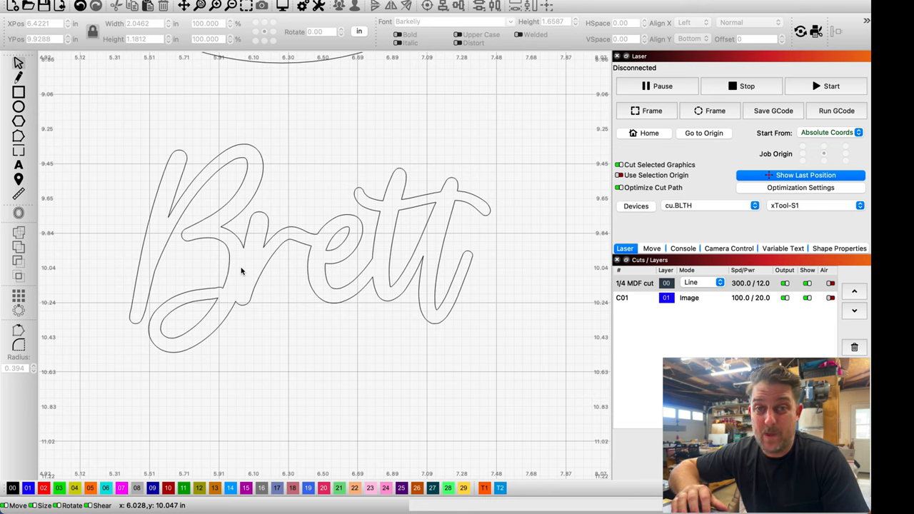
pyautogui.moveTo(266, 266)
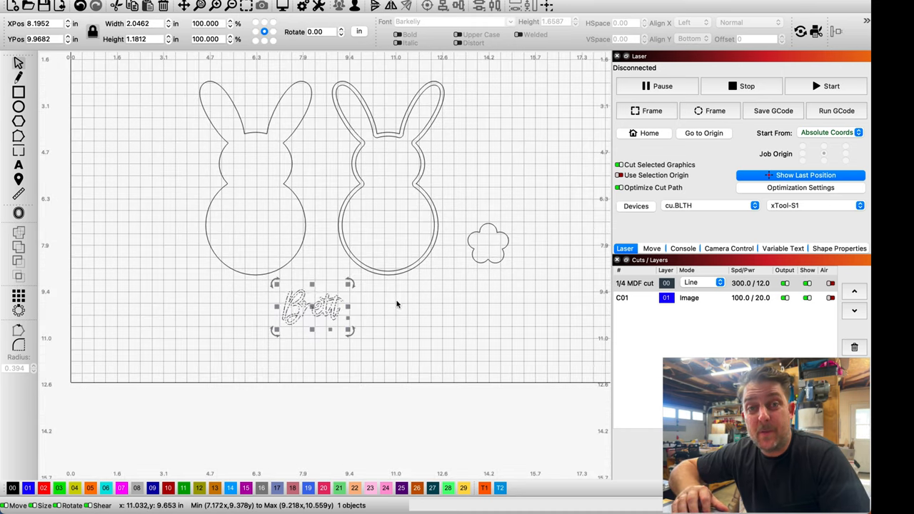
# - Drag Brett onto the offset bunny's belly and the flower tail into its head
pyautogui.moveTo(312, 307); pyautogui.dragTo(378, 235)
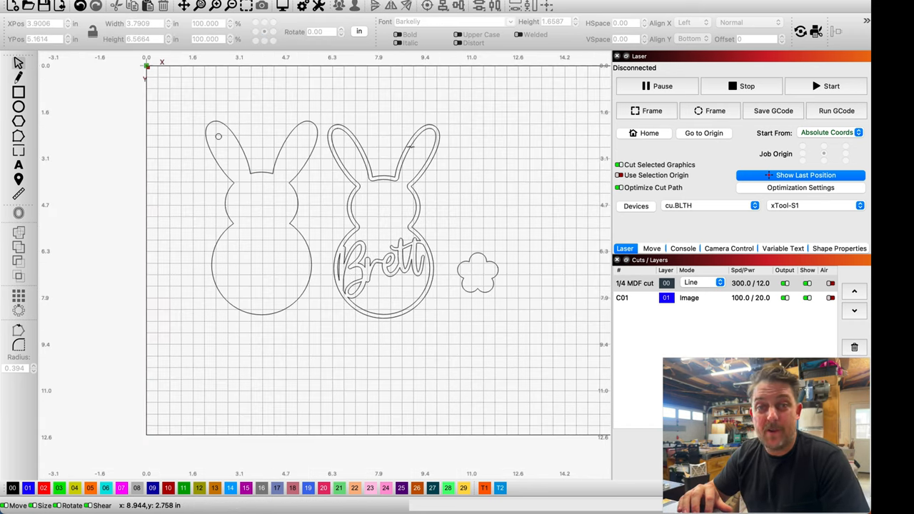
pyautogui.click(477, 274)
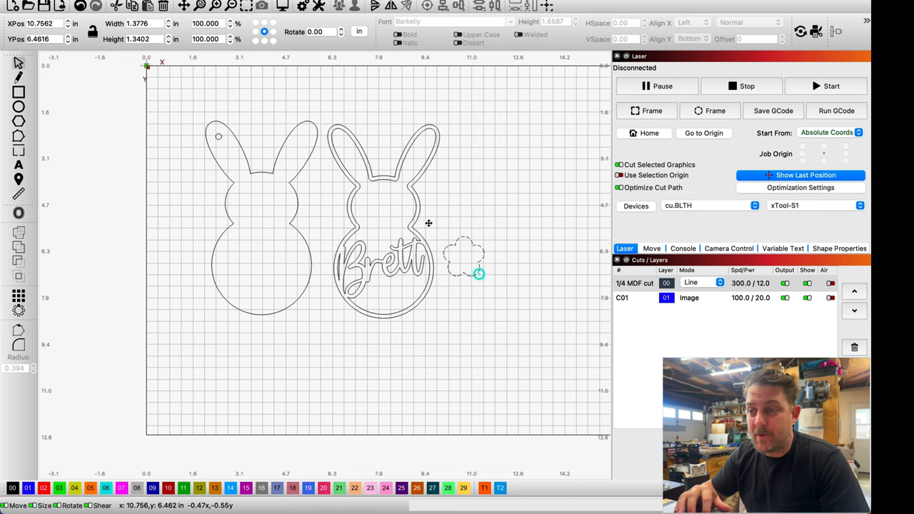
pyautogui.moveTo(463, 257); pyautogui.dragTo(381, 210)
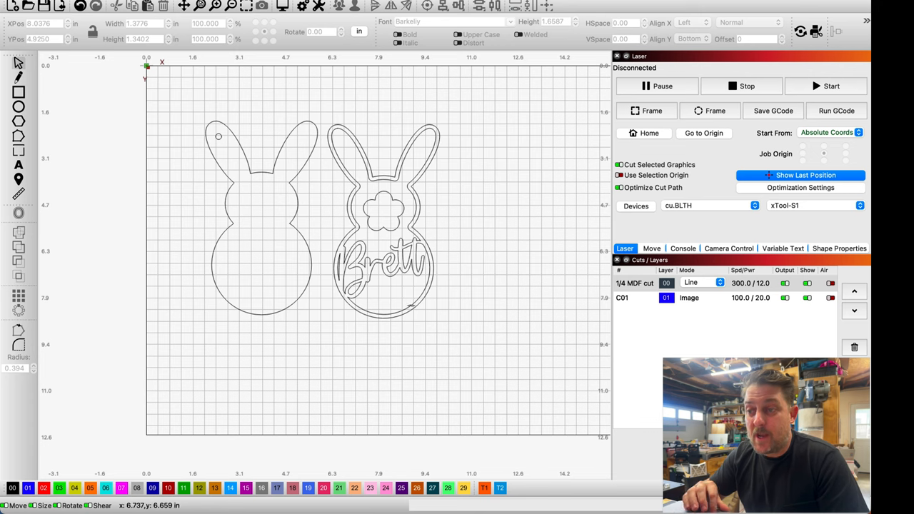
pyautogui.moveTo(400, 210)
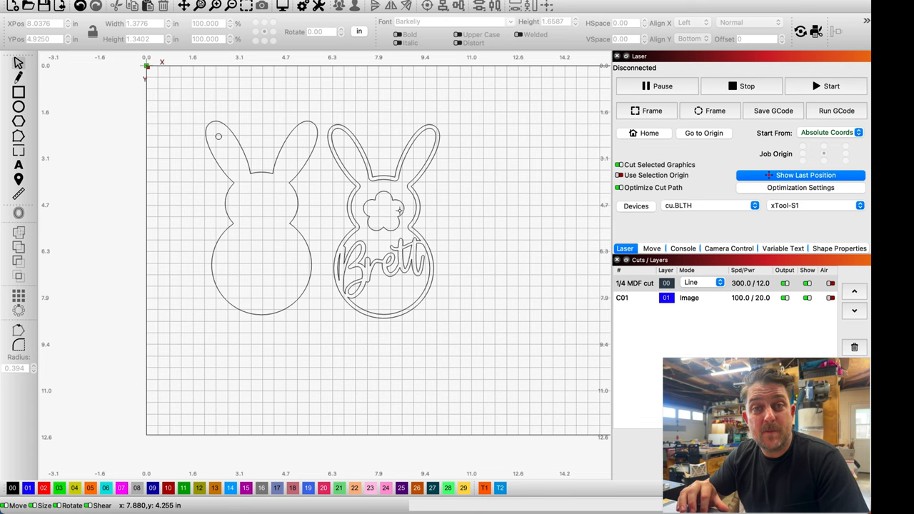